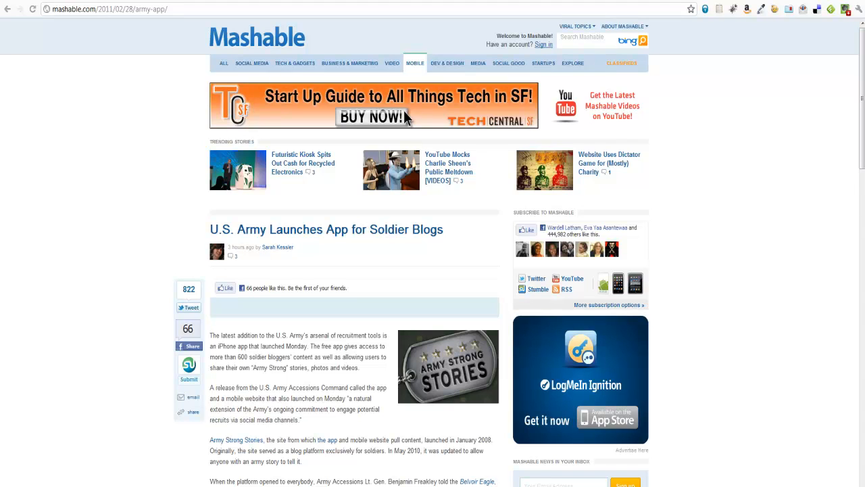
pyautogui.moveTo(720, 245)
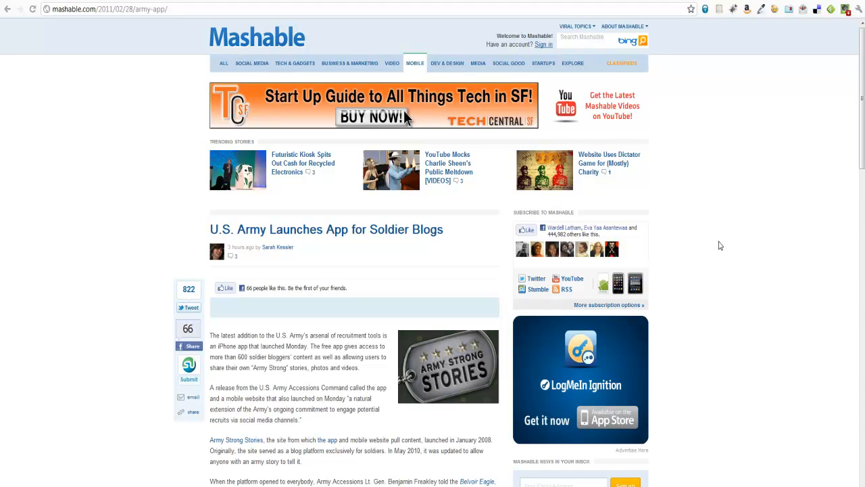
# Step: Open Smart Sharing settings, empty the edge and top Icons Distance values, and save
pyautogui.scroll(-3)
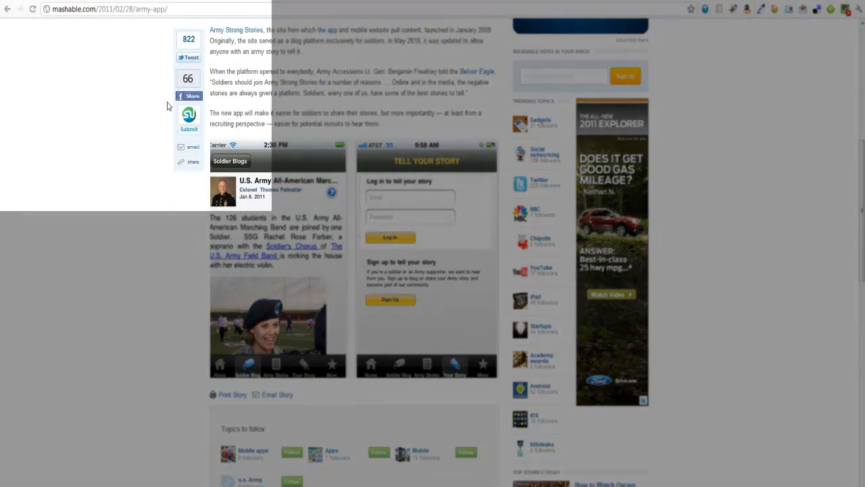
pyautogui.scroll(-3)
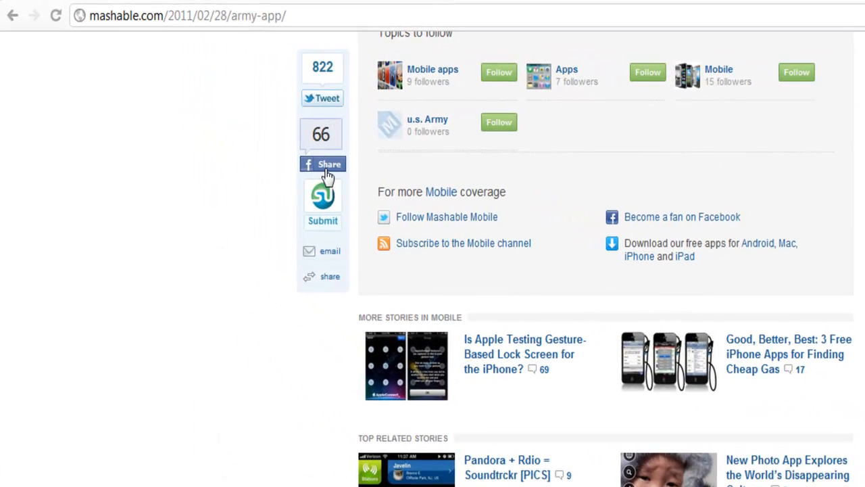
pyautogui.scroll(-3)
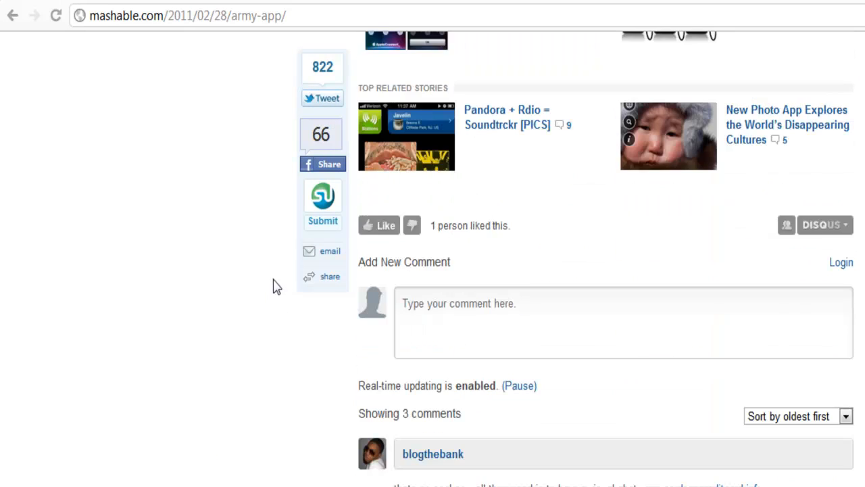
pyautogui.scroll(-3)
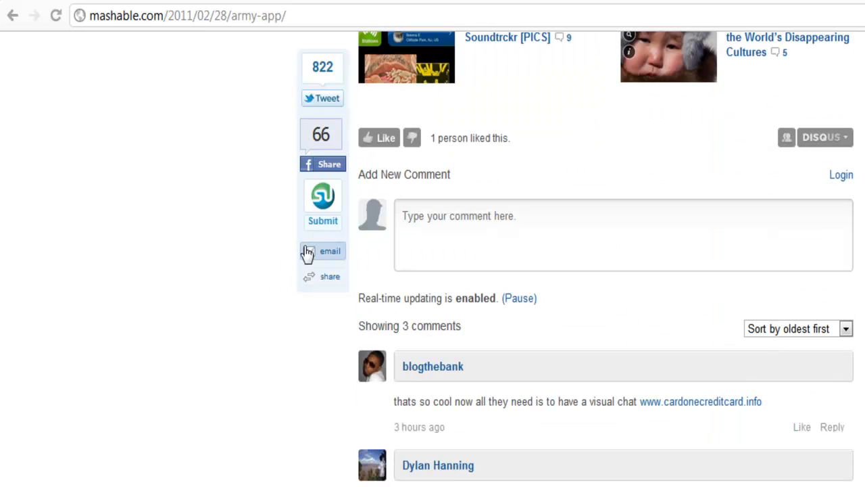
pyautogui.scroll(-3)
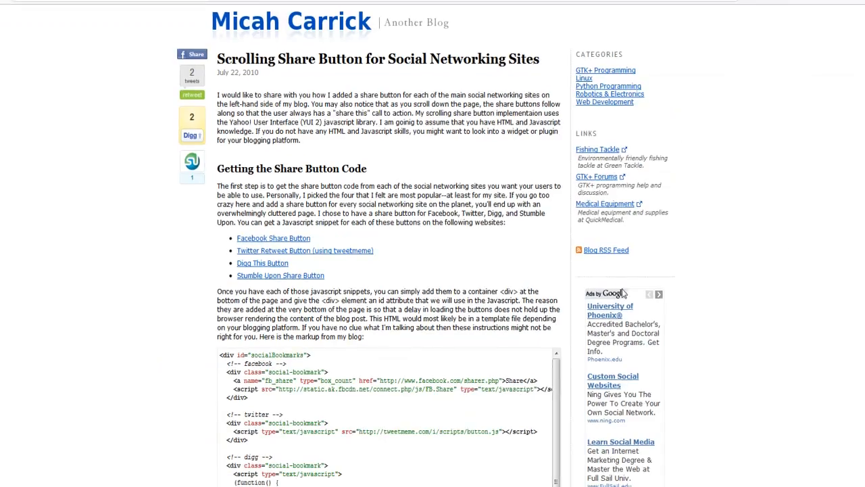
pyautogui.scroll(-3)
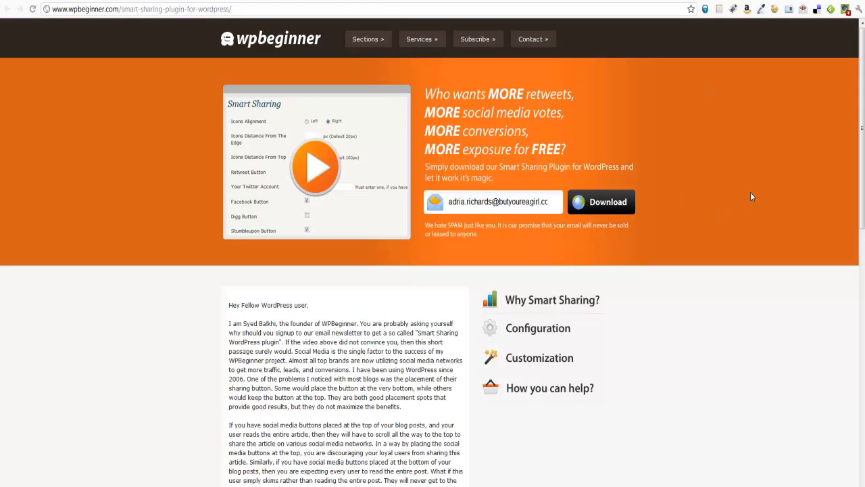
pyautogui.moveTo(661, 234)
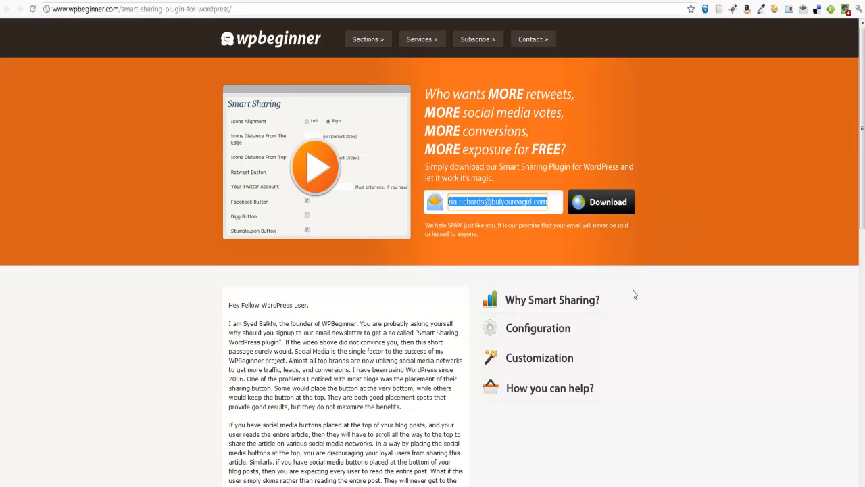
pyautogui.scroll(-3)
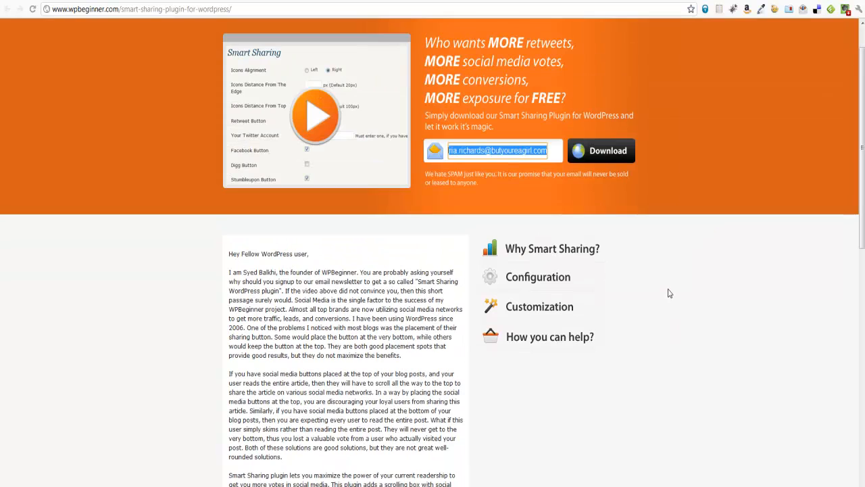
pyautogui.moveTo(674, 273)
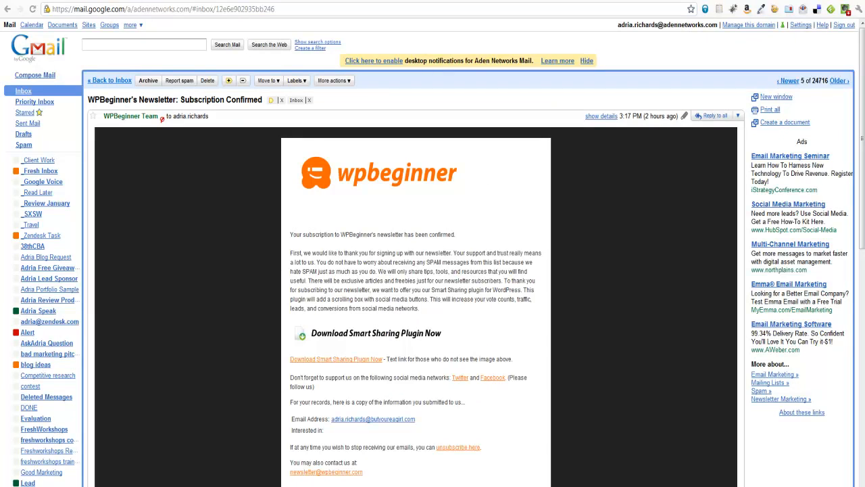
pyautogui.moveTo(611, 86)
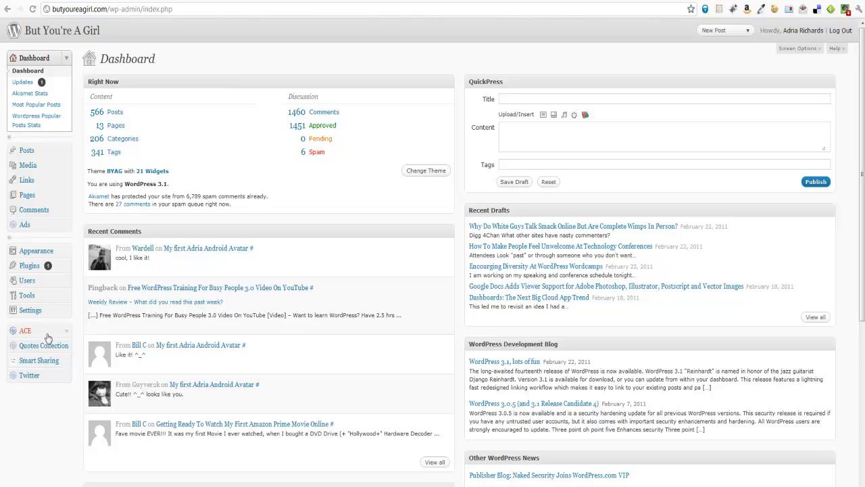
pyautogui.click(38, 360)
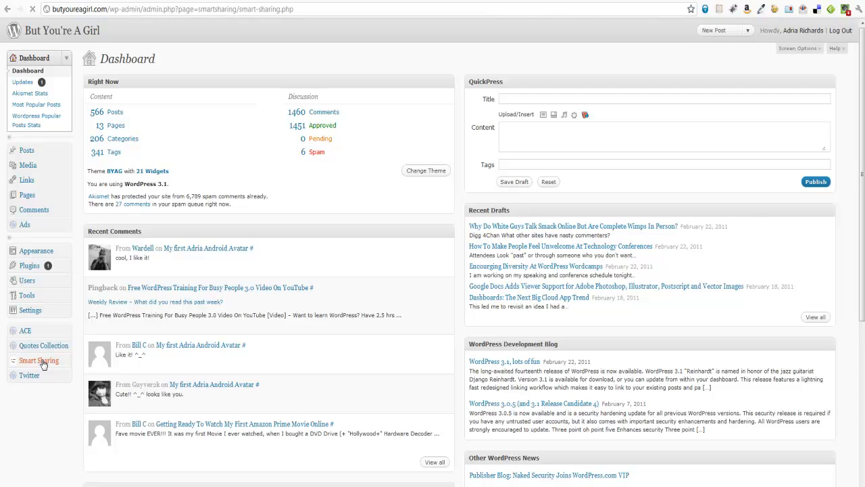
pyautogui.click(38, 361)
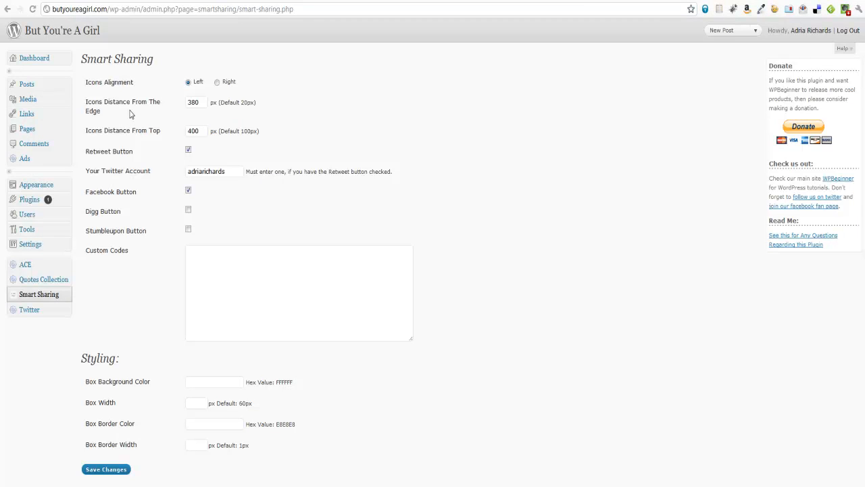
pyautogui.moveTo(142, 101)
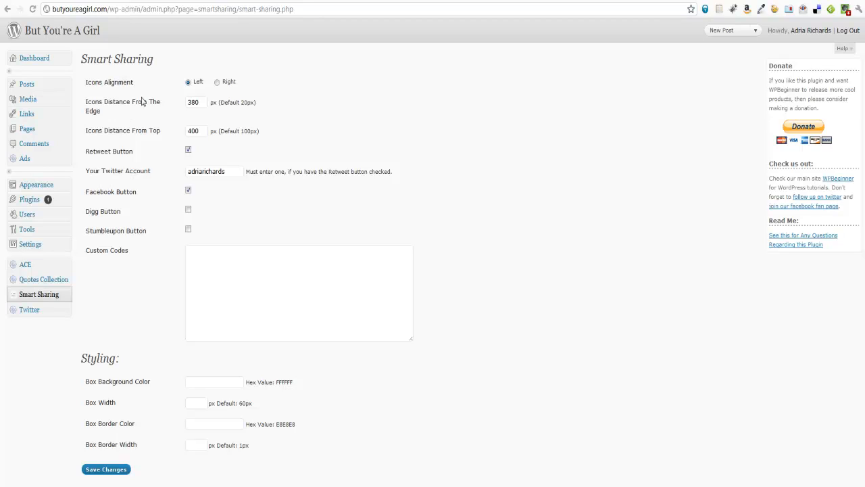
pyautogui.click(196, 102)
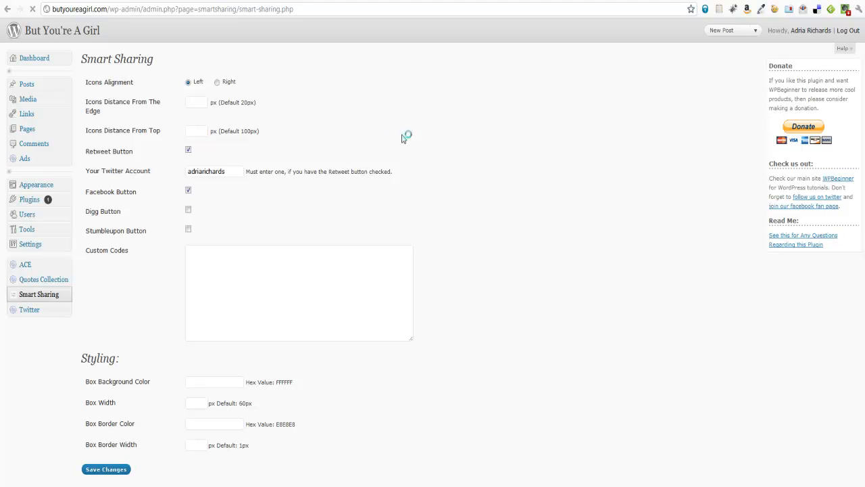
pyautogui.click(105, 468)
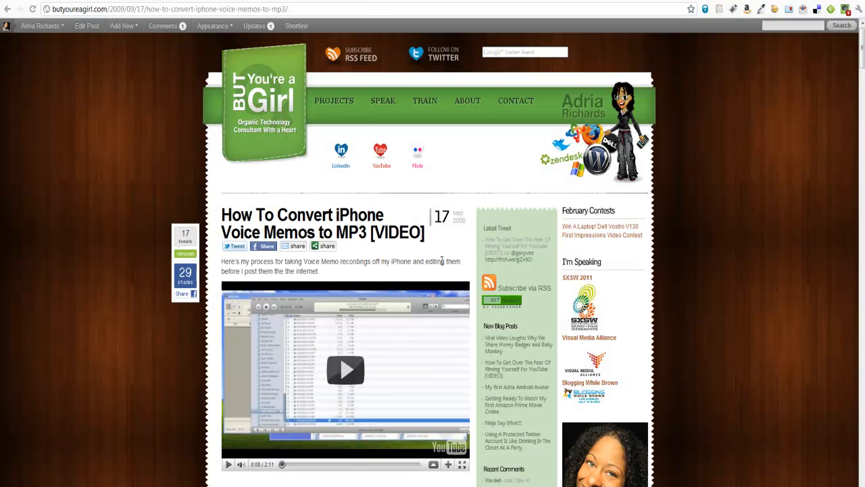
# Step: Check the floating share box on the live post, then reopen the Smart Sharing settings
pyautogui.click(31, 9)
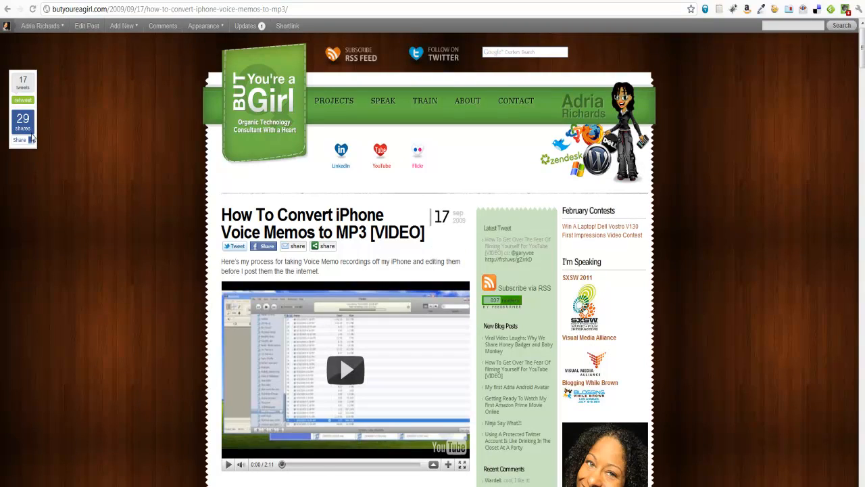
pyautogui.scroll(-3)
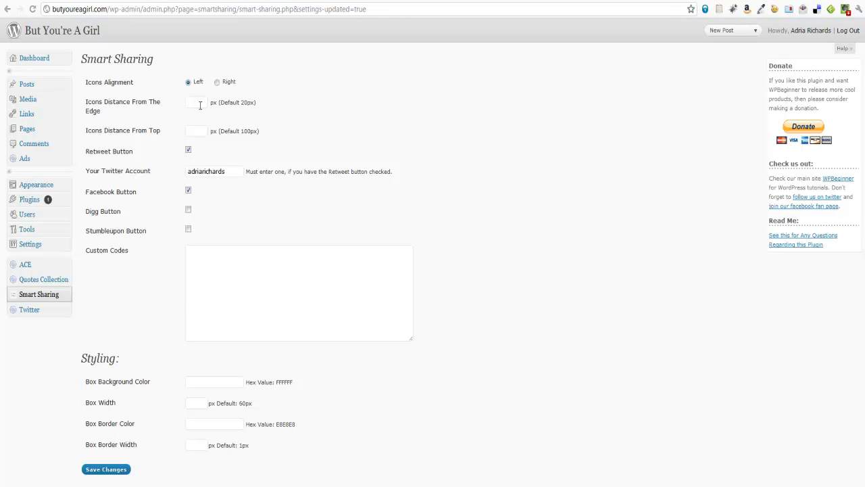
# Step: Set Icons Distance to 380 px from the edge and 400 px from the top
pyautogui.write('80')
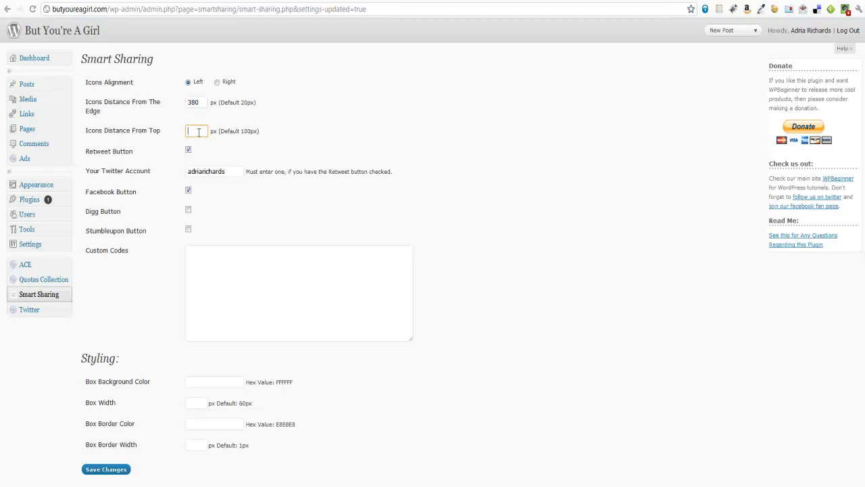
pyautogui.write('400')
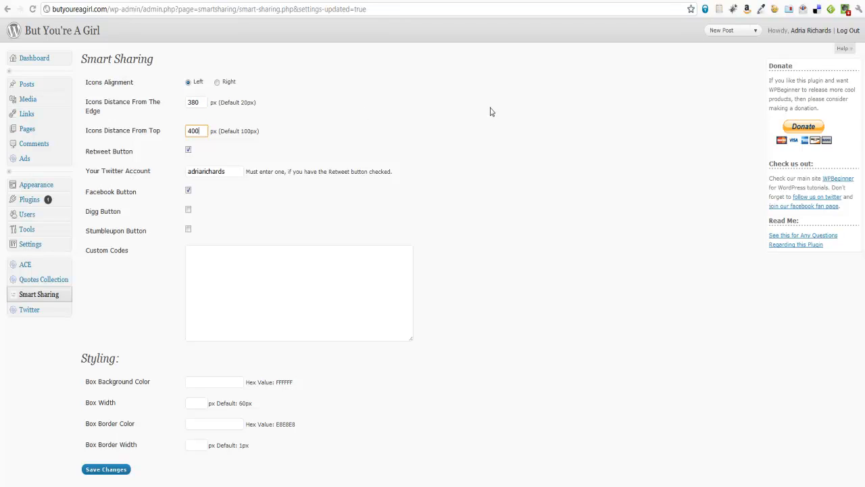
pyautogui.click(213, 171)
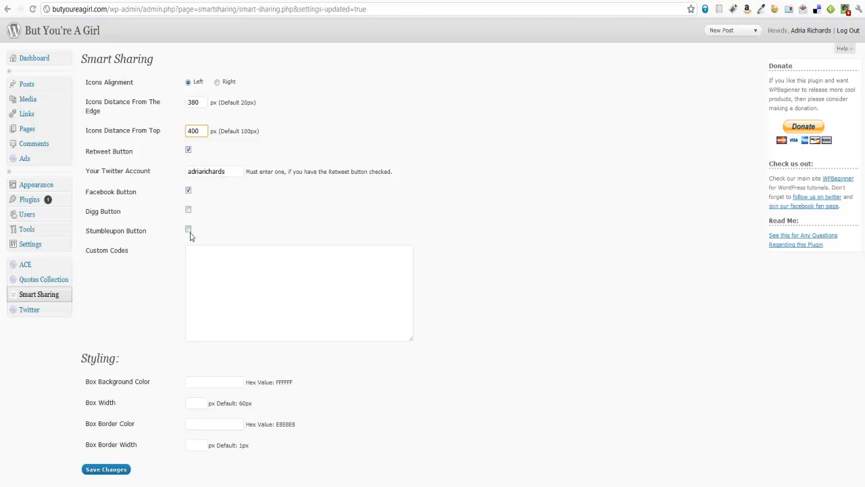
pyautogui.click(298, 292)
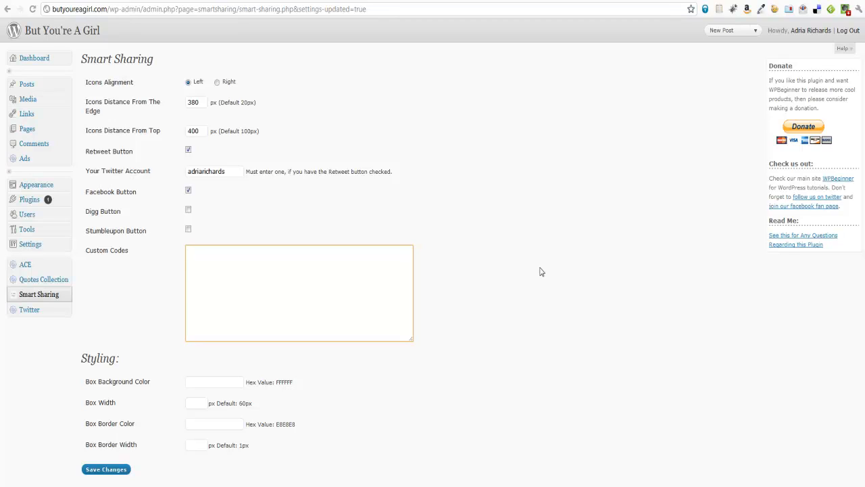
# Step: Enter 'Hi Twitter!' in the Smart Sharing Custom Codes field
pyautogui.write('Hi Tw')
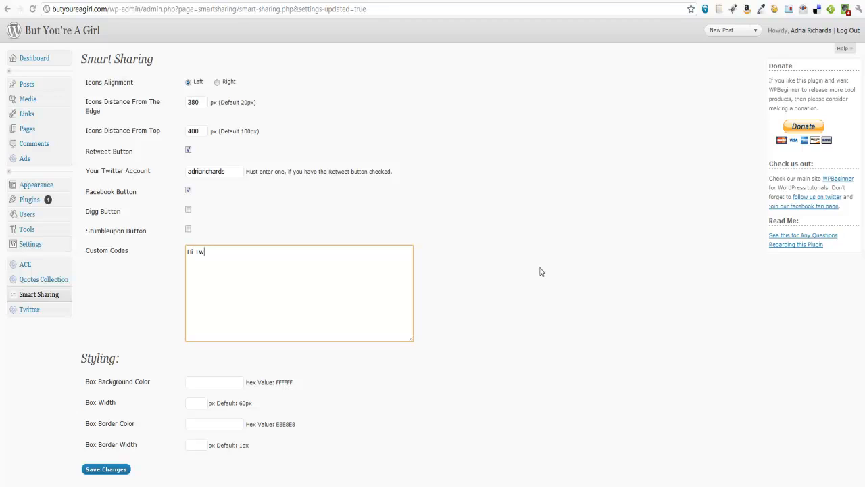
pyautogui.write('itter!')
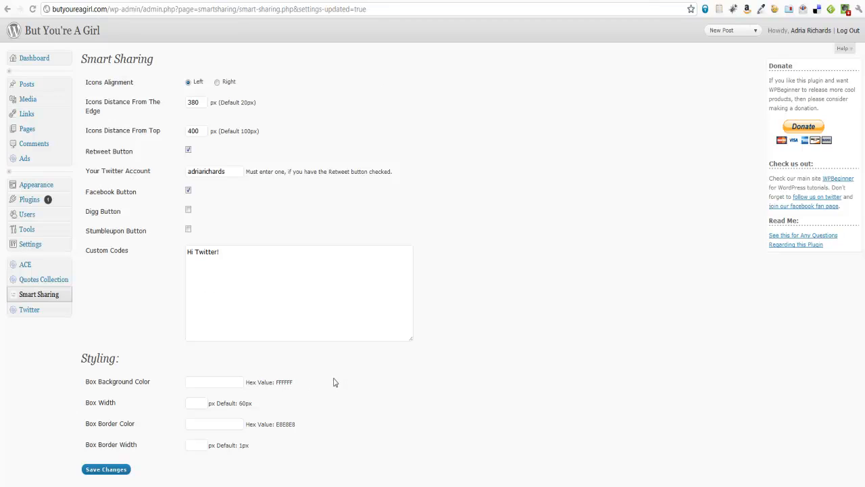
pyautogui.moveTo(120, 392)
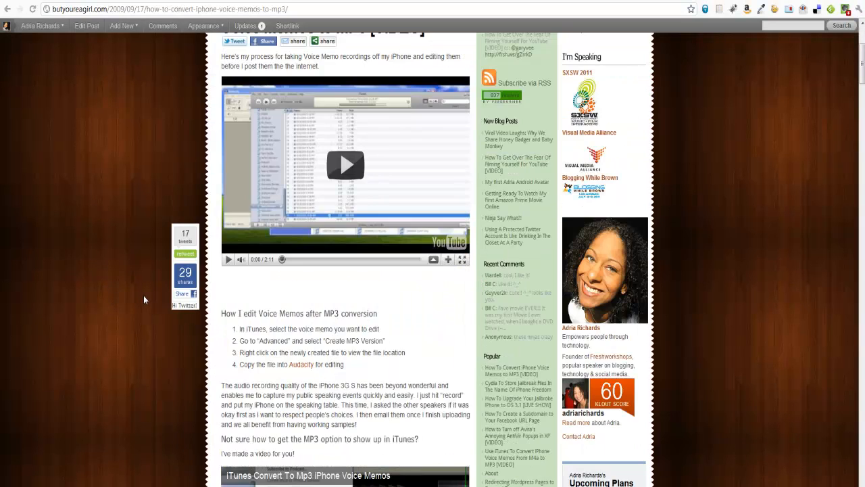
# Step: Start a TweetMeme retweet from the live post's floating share box
pyautogui.scroll(-3)
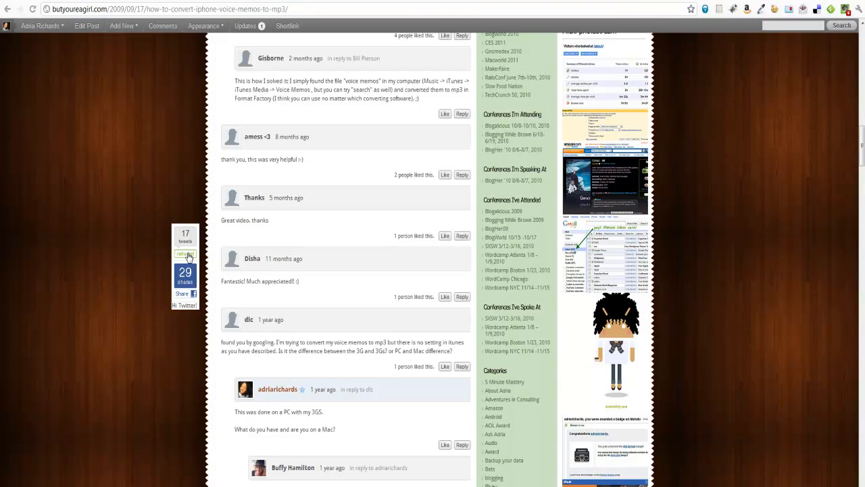
pyautogui.click(185, 253)
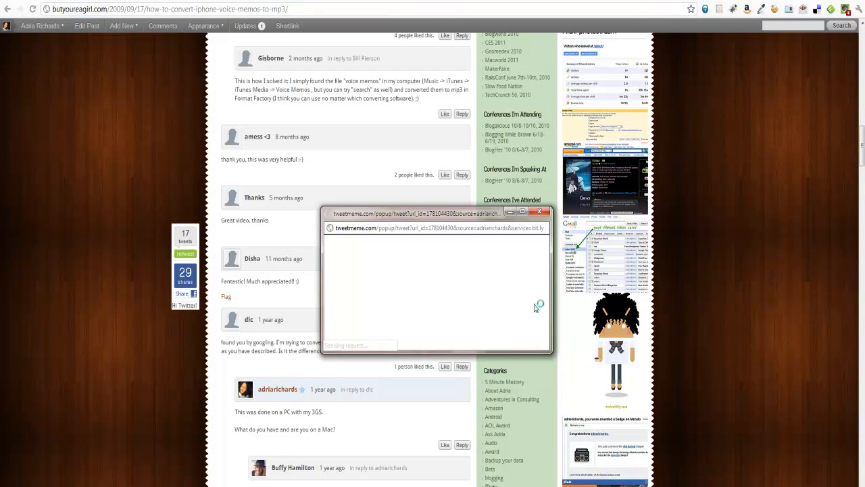